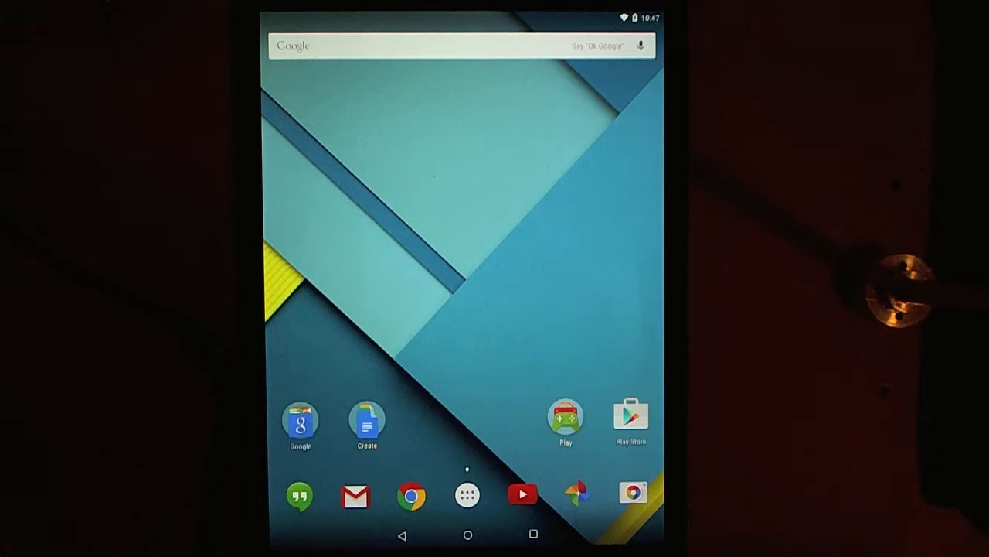
Launch Settings from the home screen and scroll to the System section
click(467, 494)
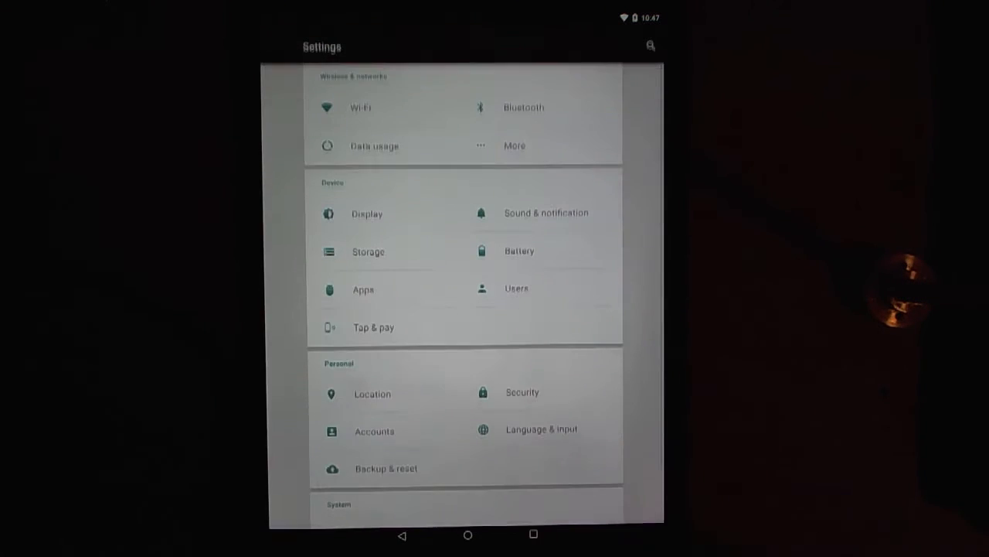
scroll(down, 3)
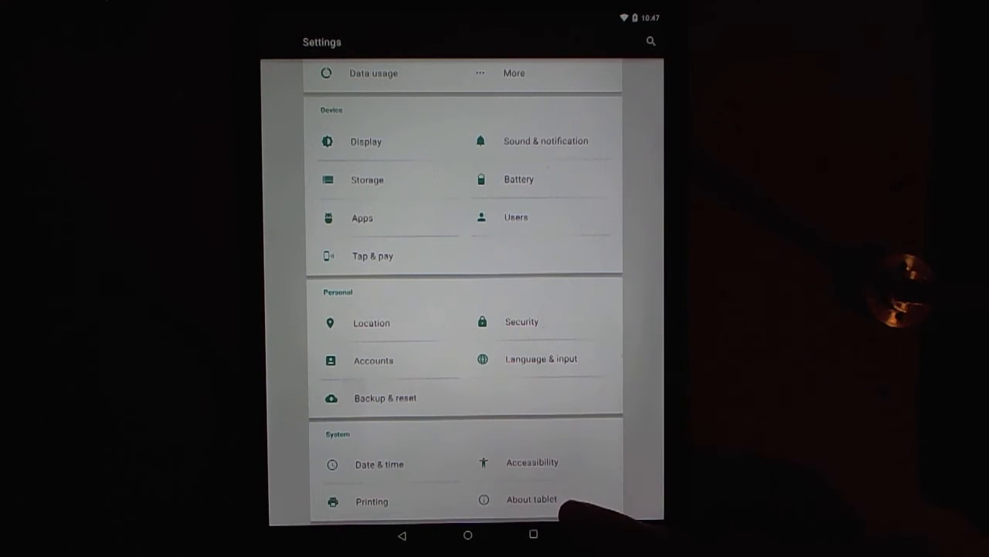
In About tablet, tap Build number until developer mode unlocks, then go back
click(532, 498)
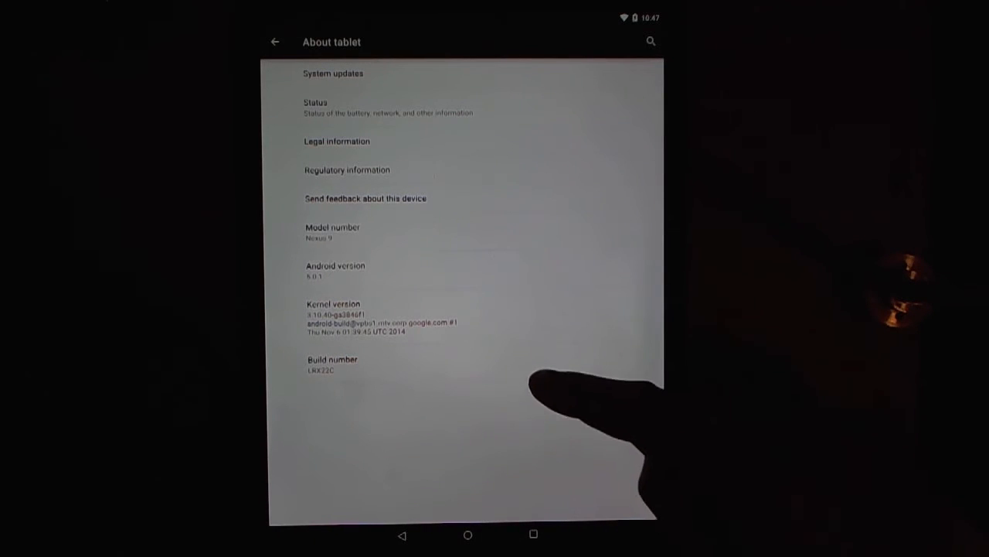
click(332, 365)
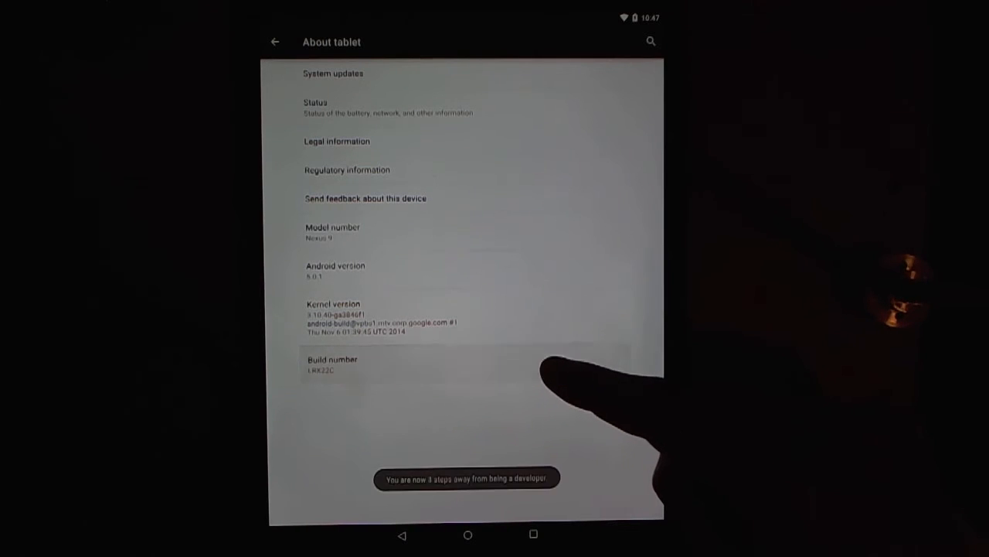
click(333, 363)
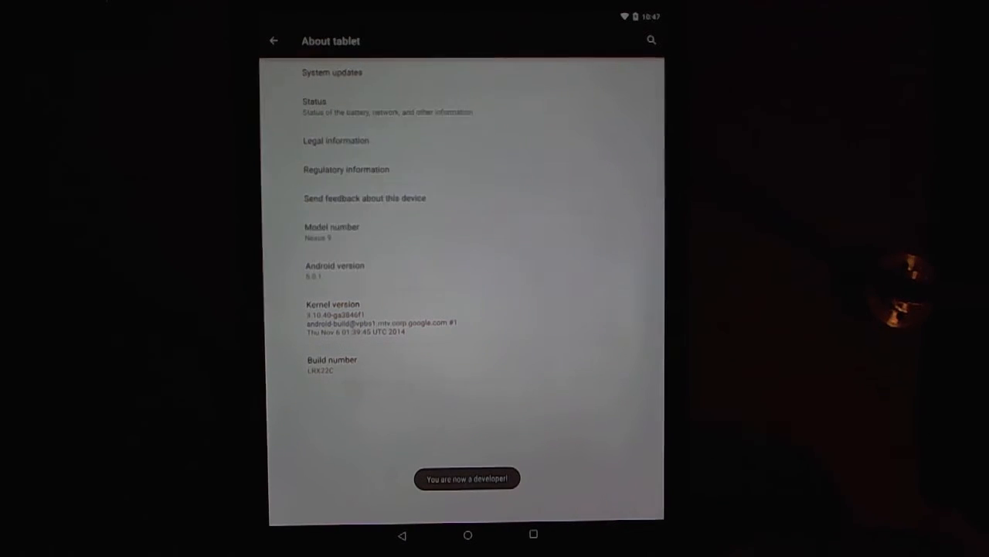
click(272, 40)
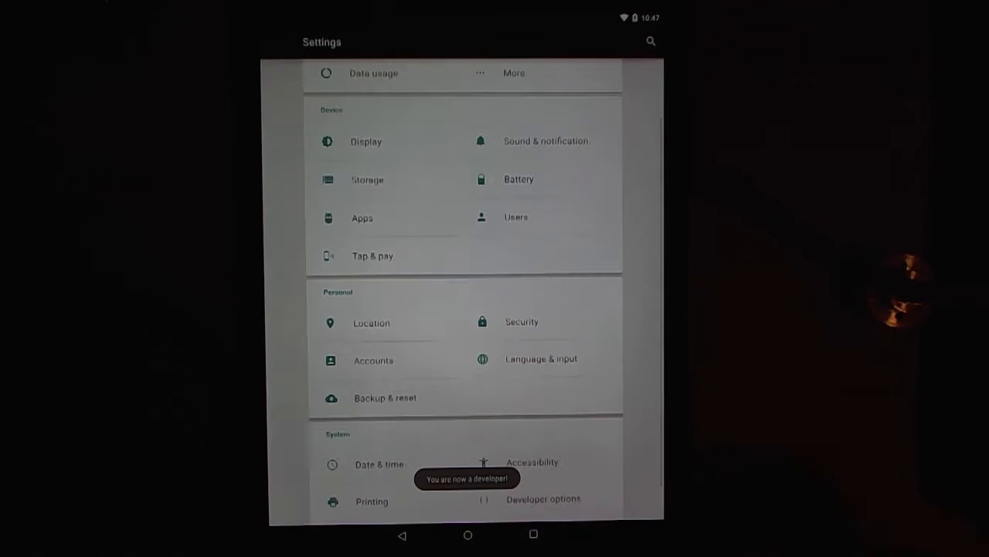
In Developer options, enable USB debugging (accepting the RSA key) and Enable OEM unlock
click(544, 498)
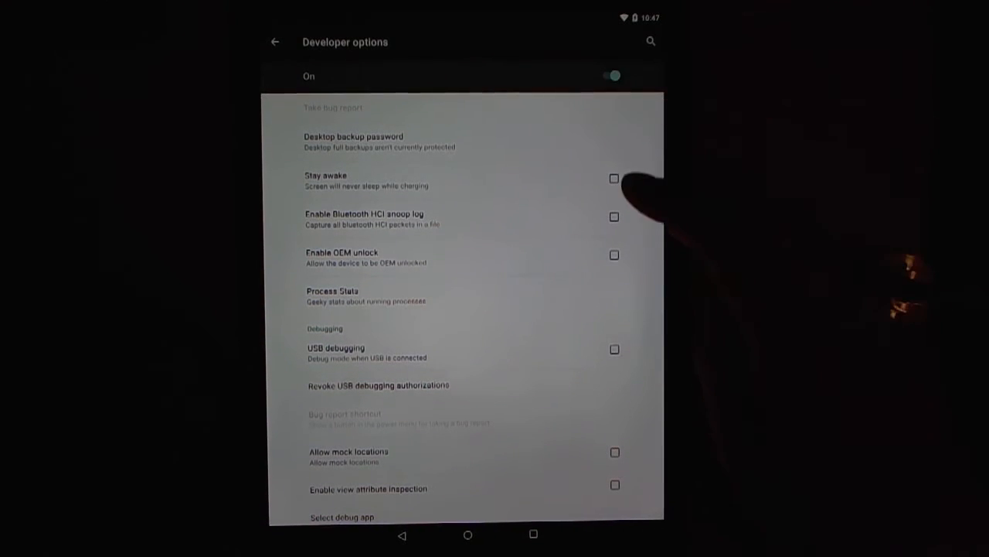
click(616, 350)
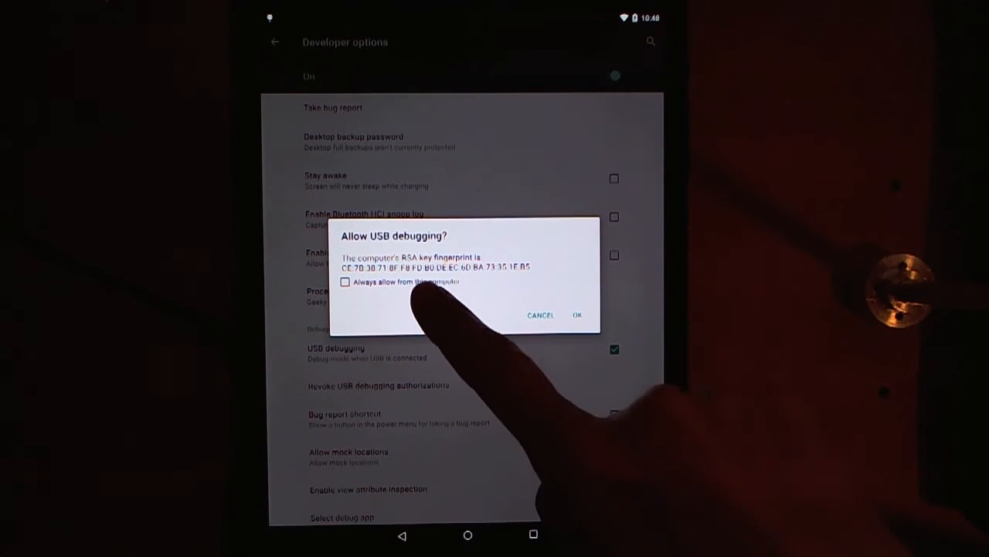
click(578, 316)
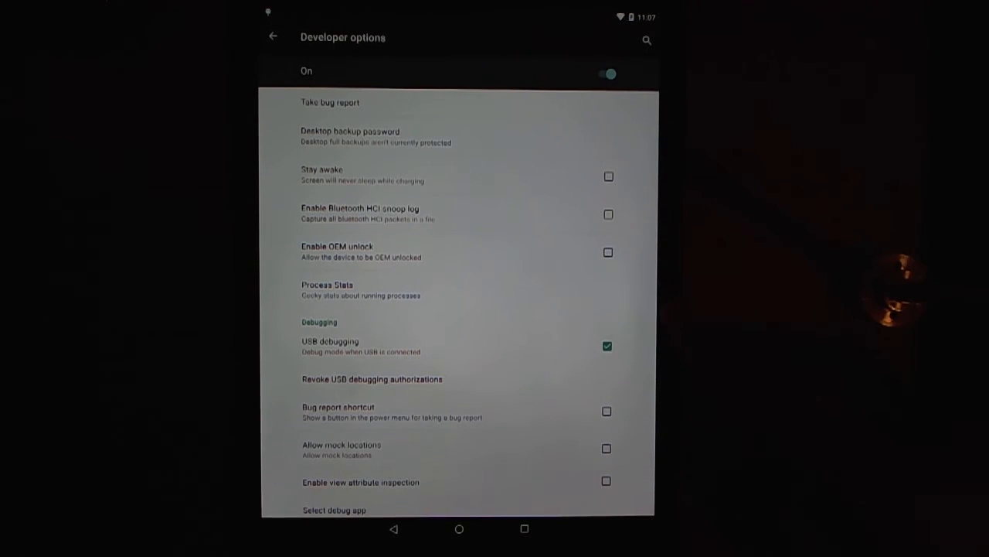
click(608, 251)
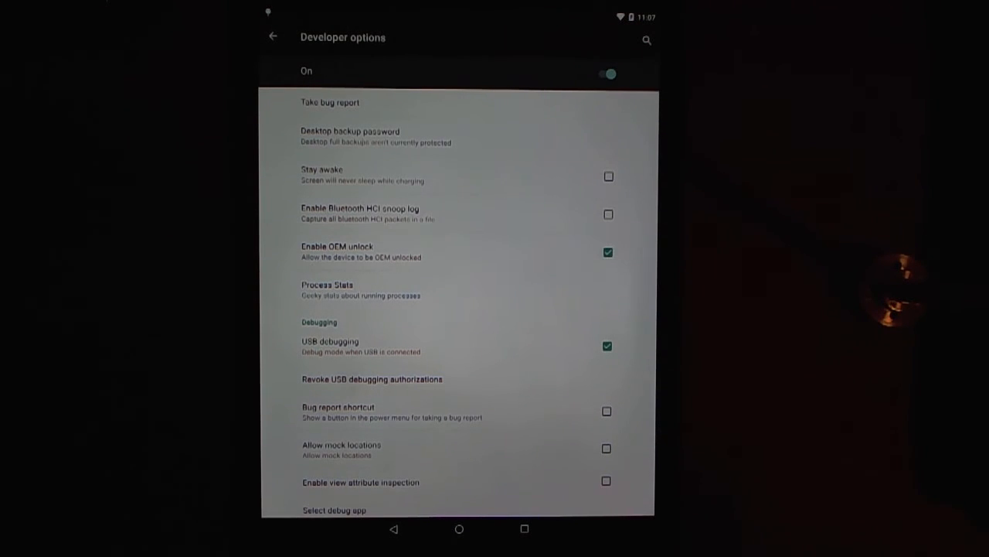